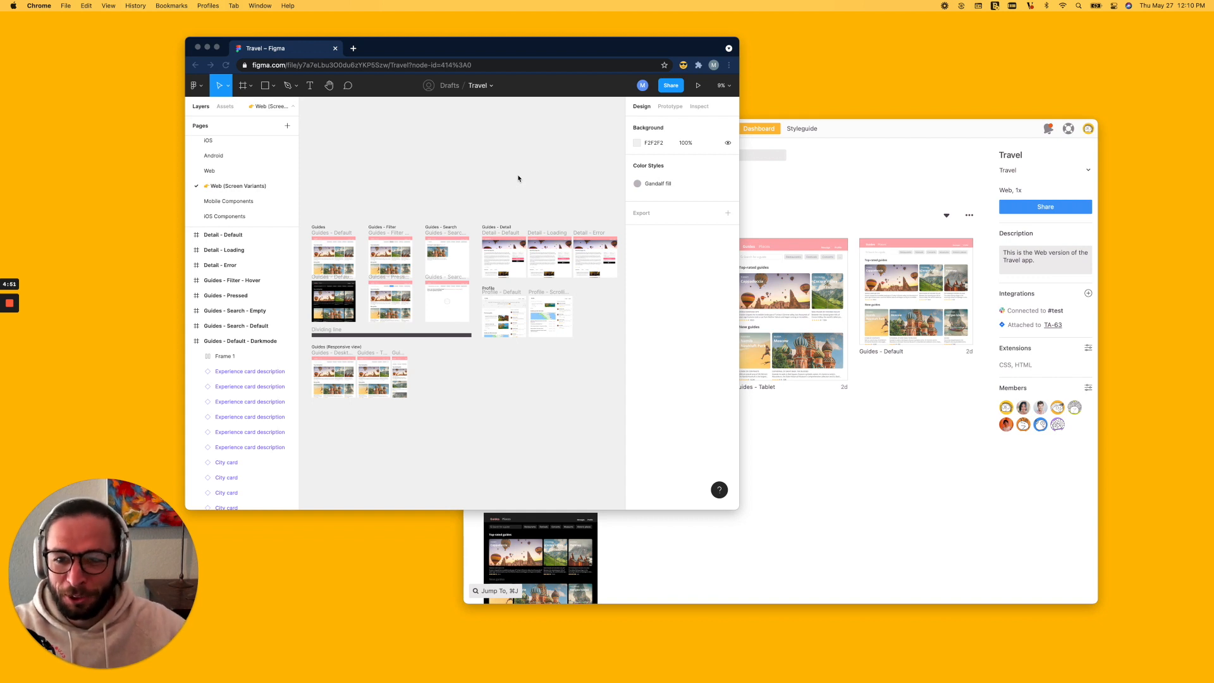
mouse_move(387, 171)
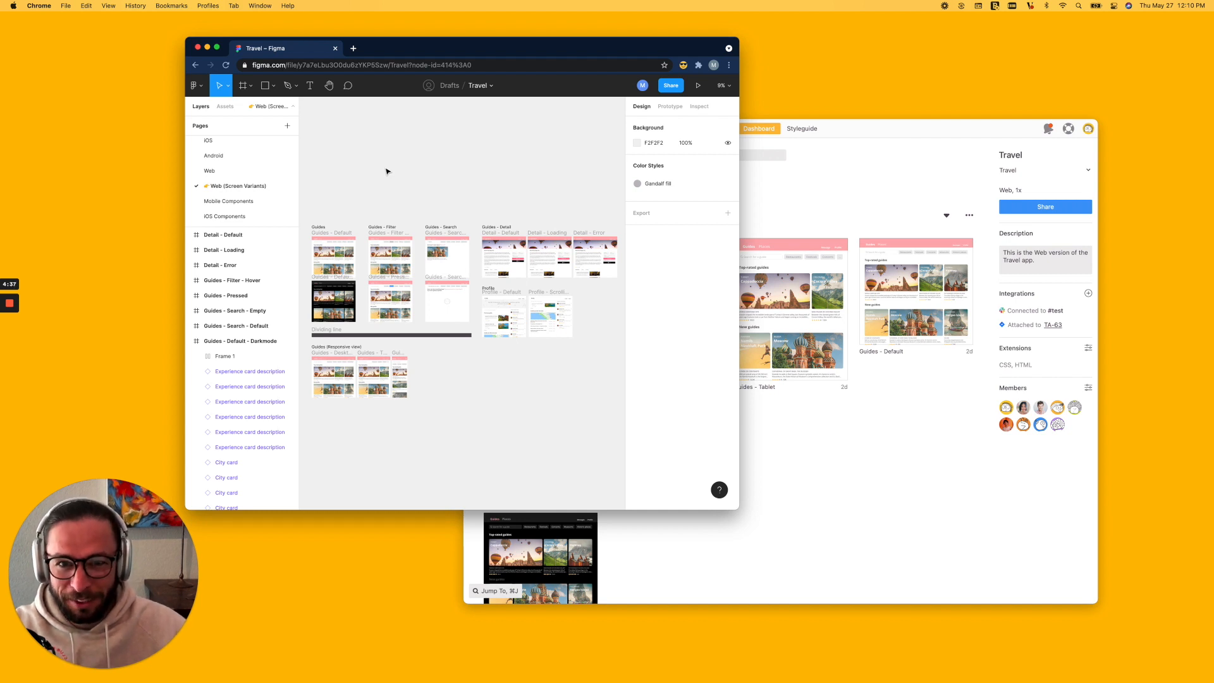
mouse_move(307, 191)
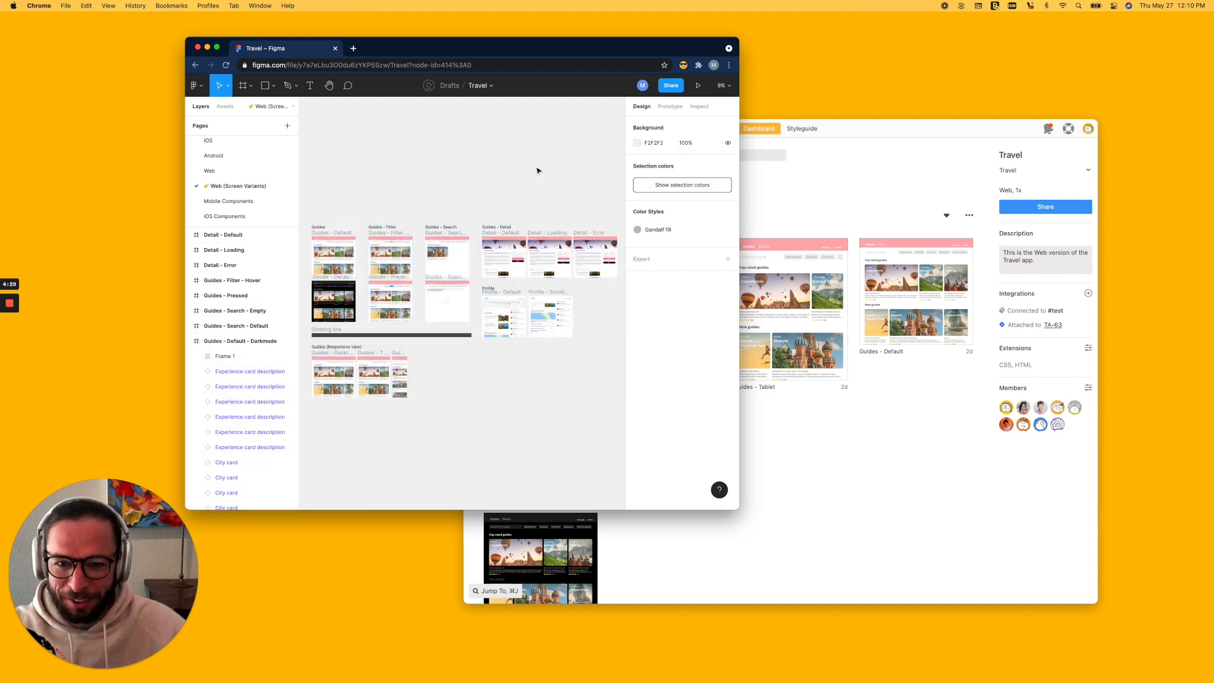
mouse_move(534, 180)
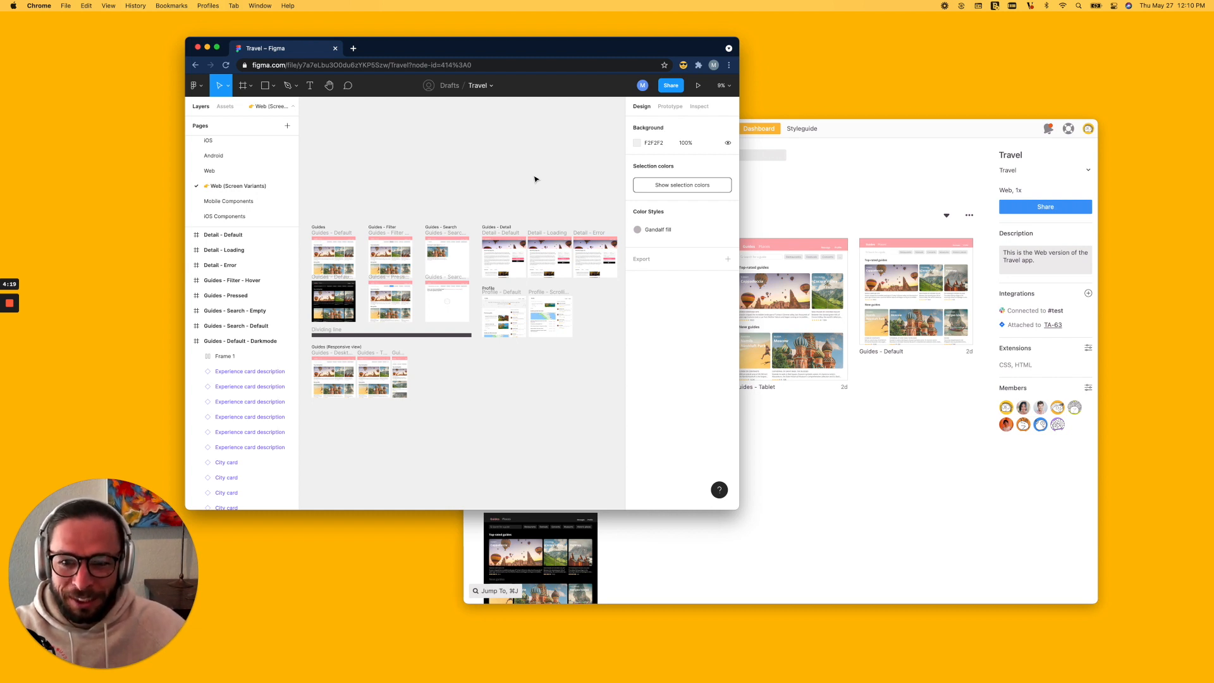
mouse_move(408, 199)
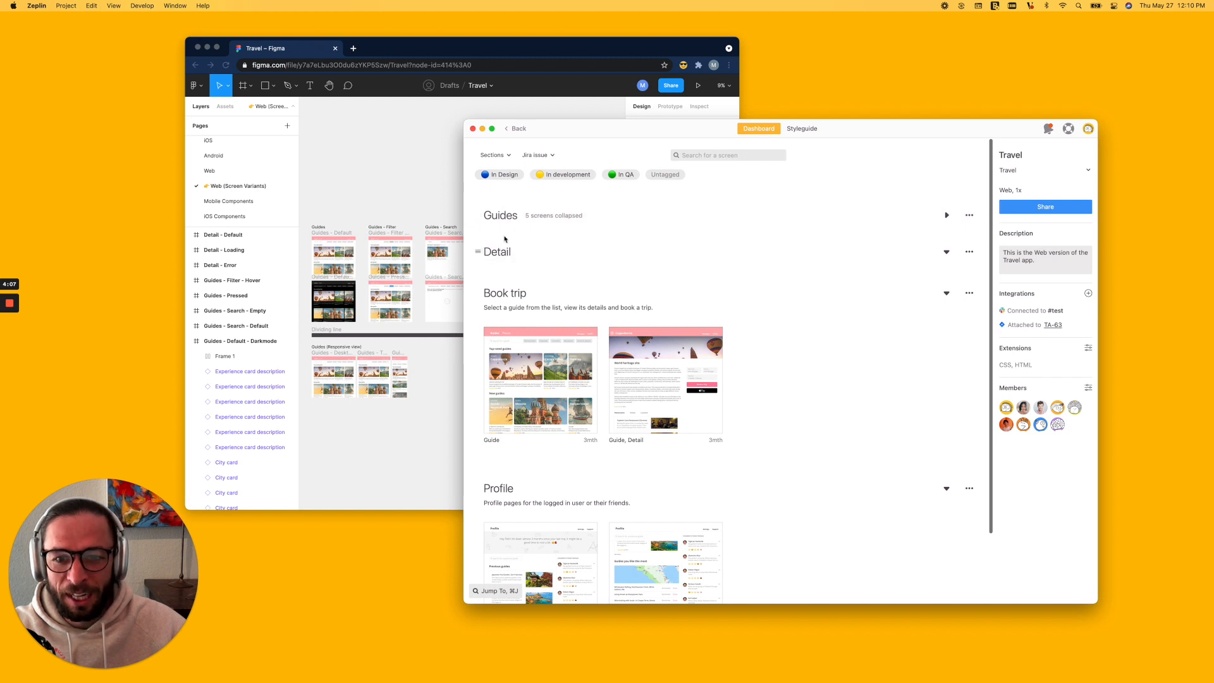
Expand the Guides section and briefly check the Jira issue filter list.
click(945, 215)
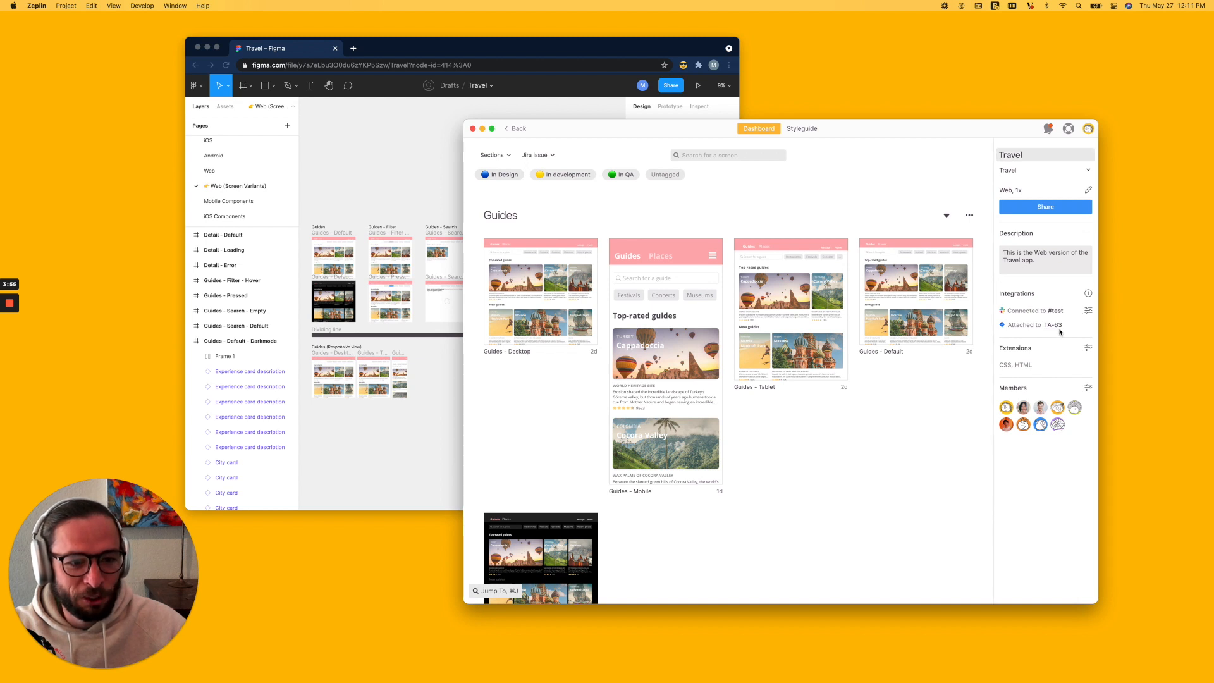
click(538, 155)
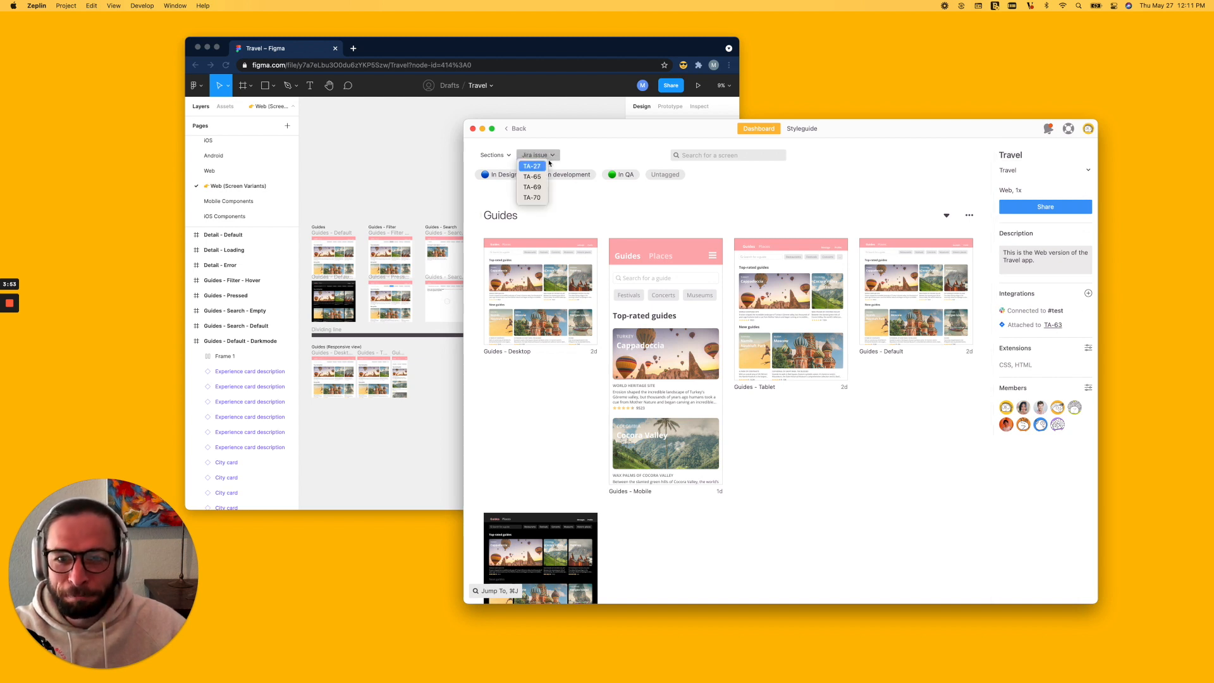
click(537, 155)
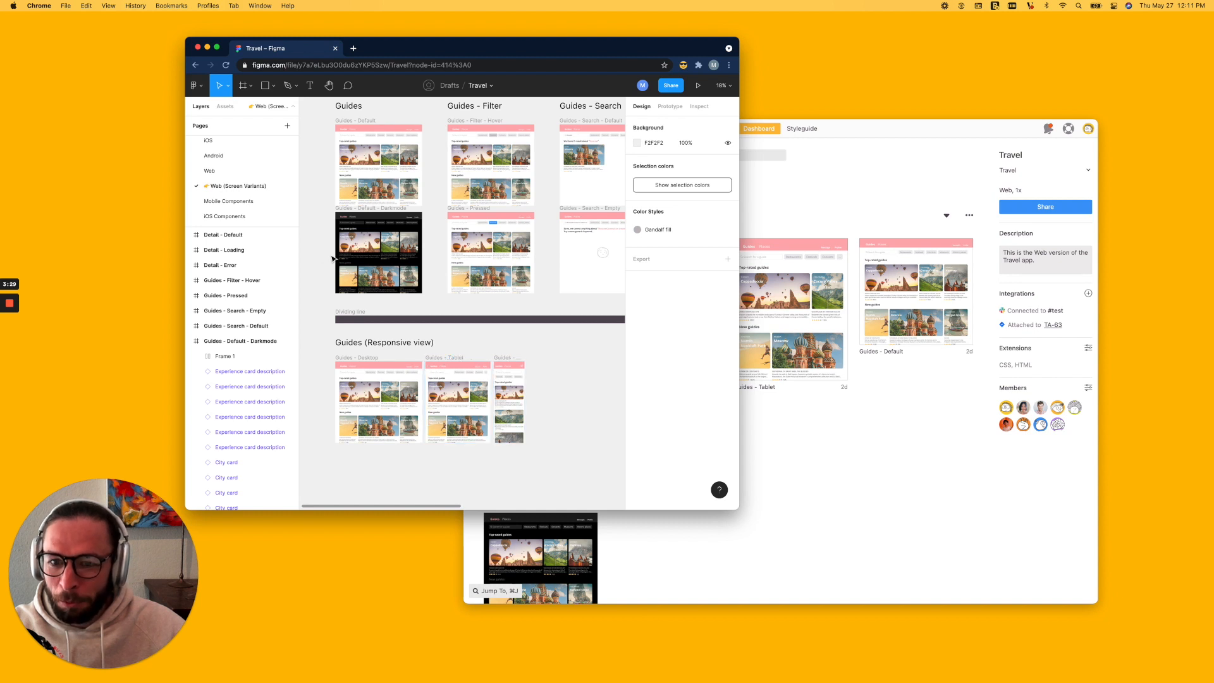
scroll(down, 3)
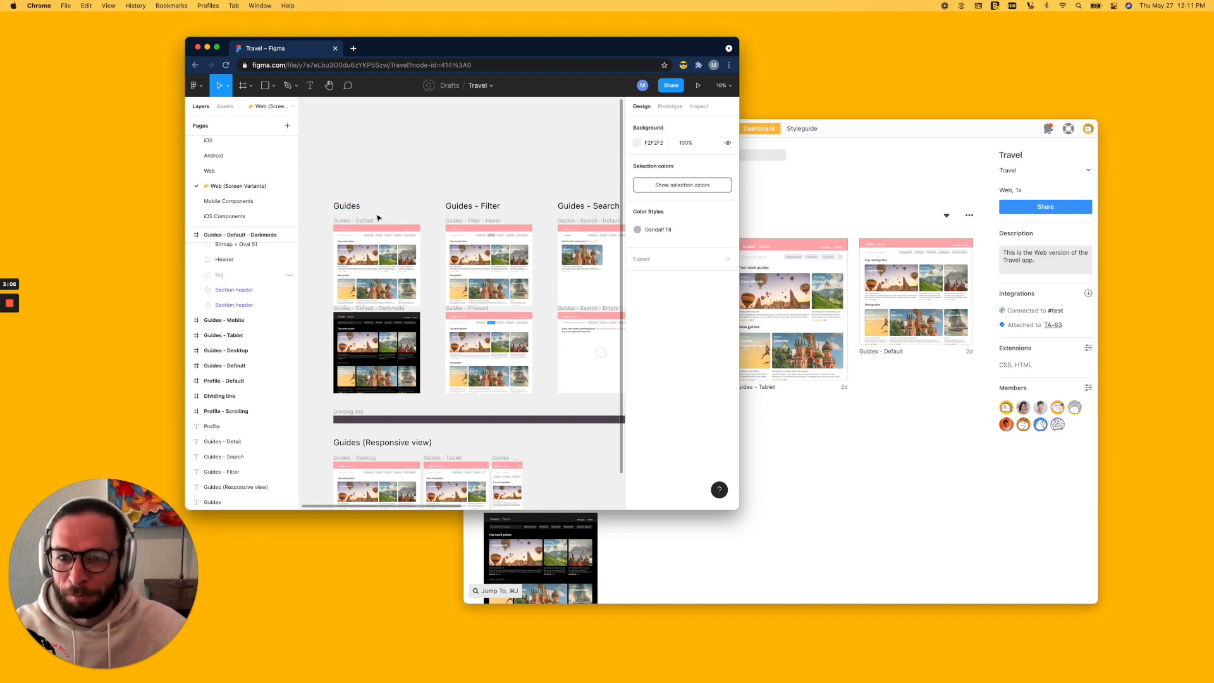
click(488, 266)
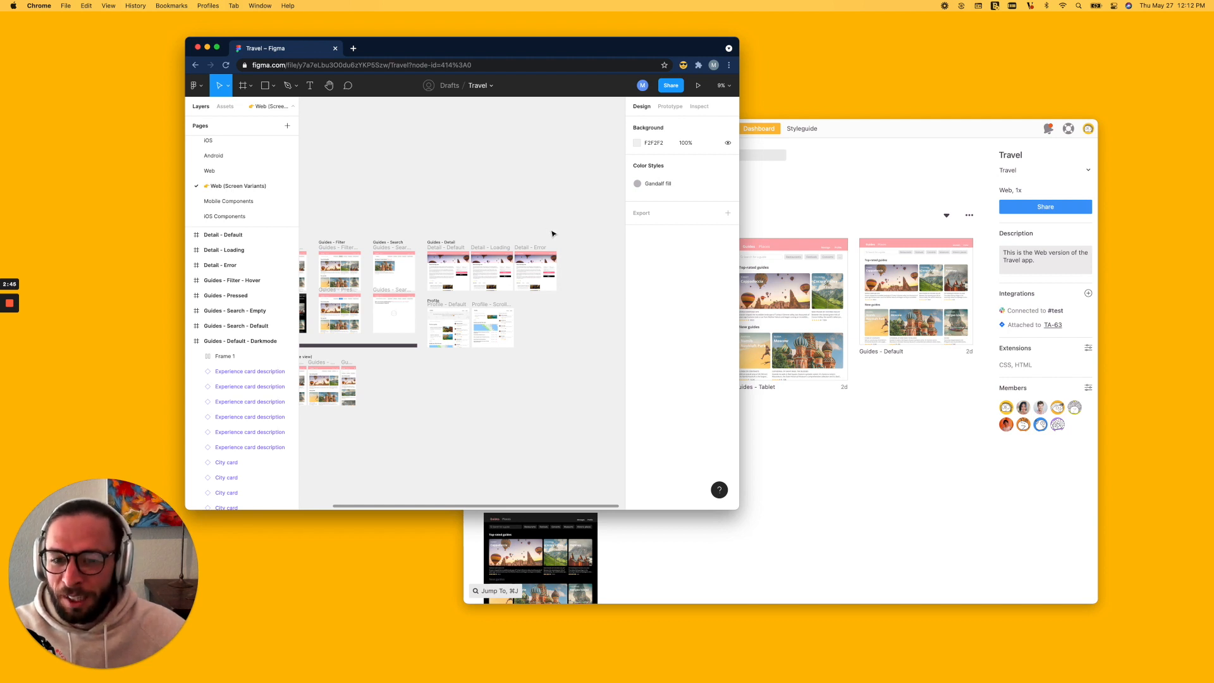
mouse_move(568, 325)
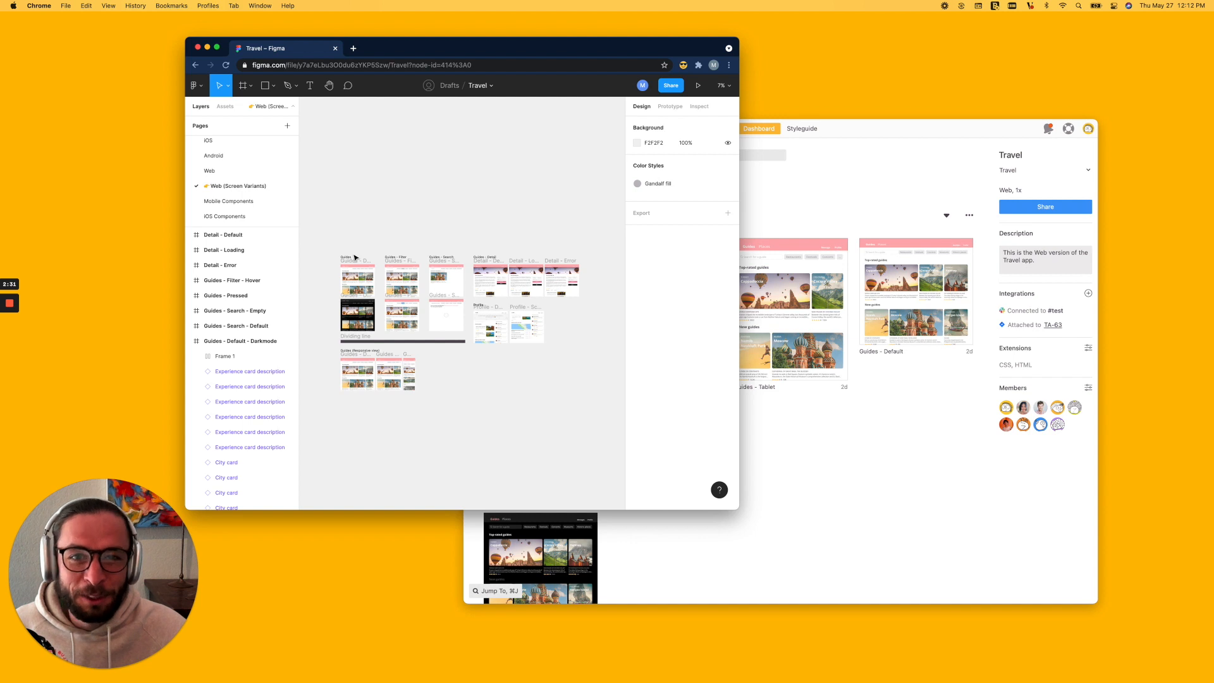
mouse_move(579, 312)
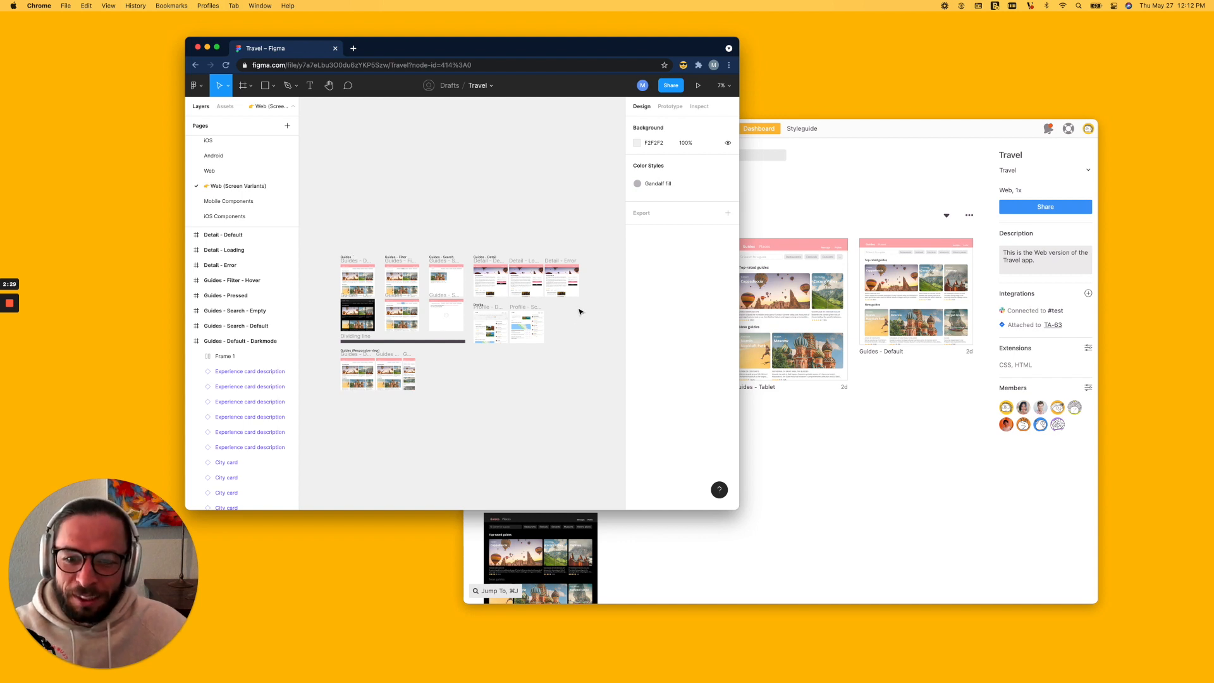
Select the Detail - Default frame to reveal its layers (Apple Pay, Date info, primary button).
click(526, 281)
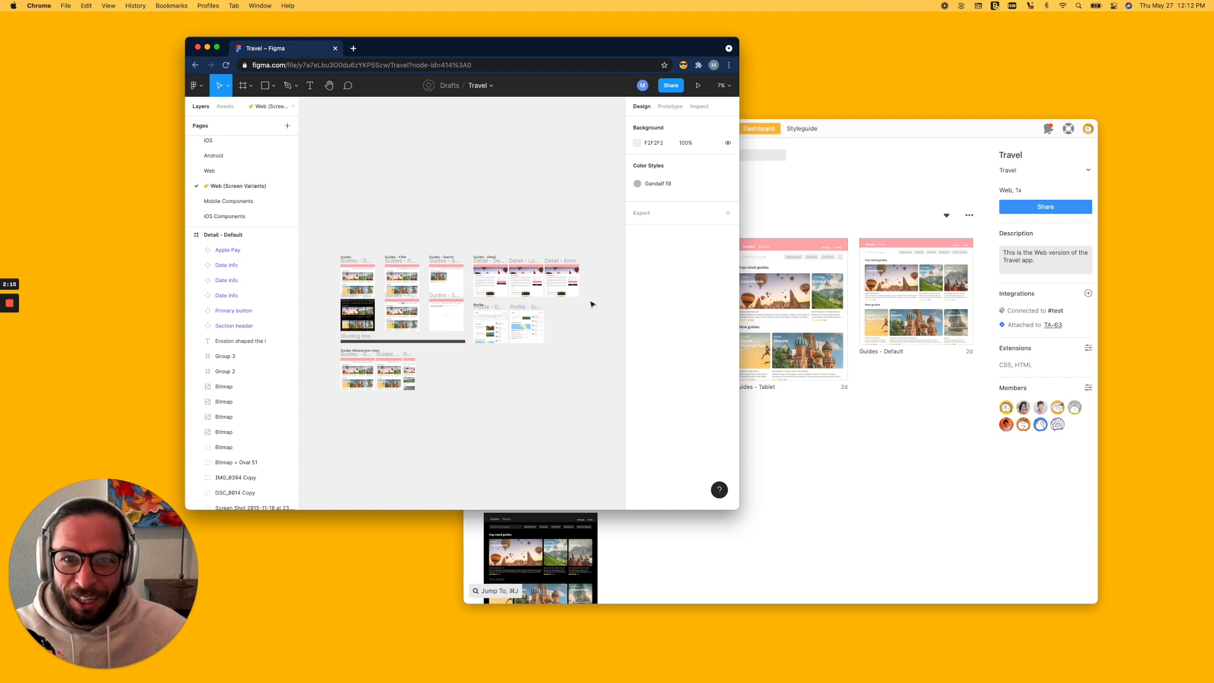
mouse_move(580, 233)
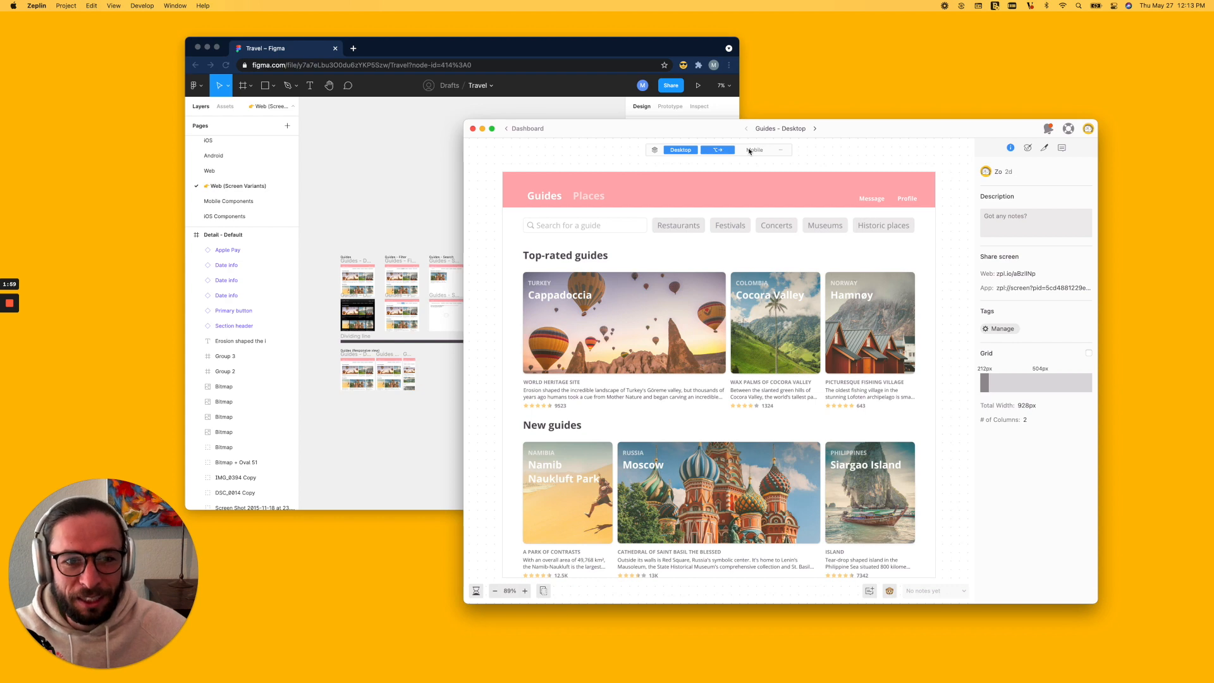
Switch the open Guides screen to another of its Desktop/Tablet/Mobile variants.
click(753, 150)
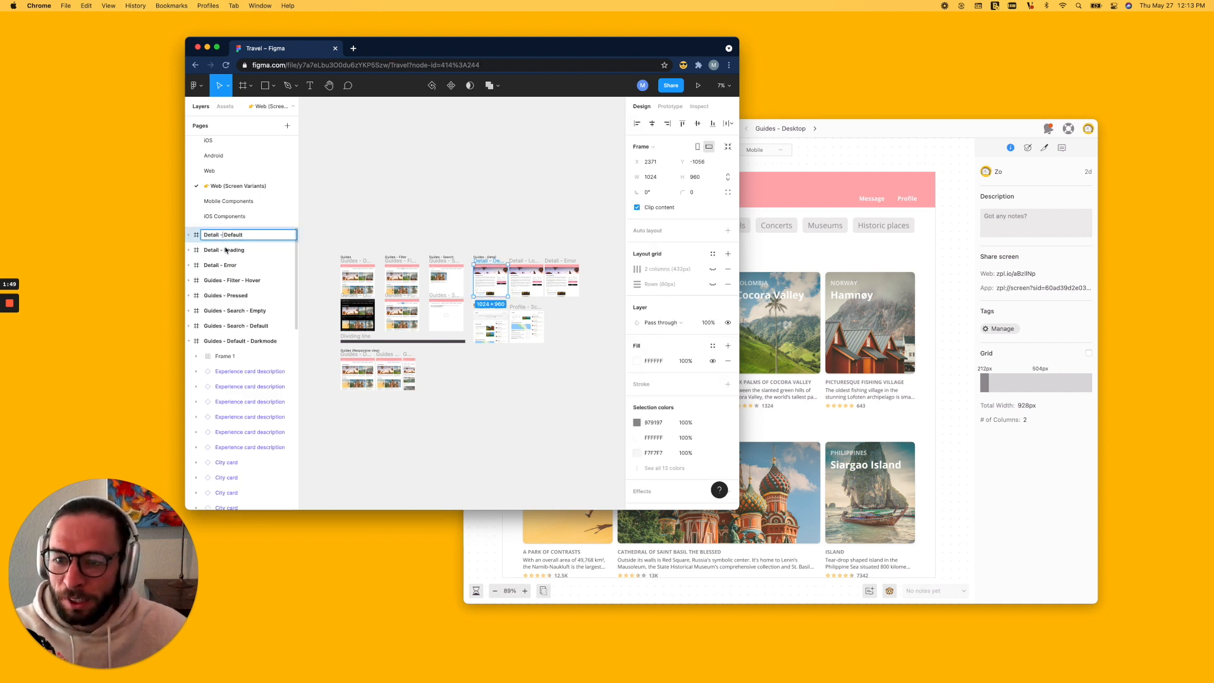
Rename the Detail - Loading and Detail - Error frames with the arrow separator.
click(224, 249)
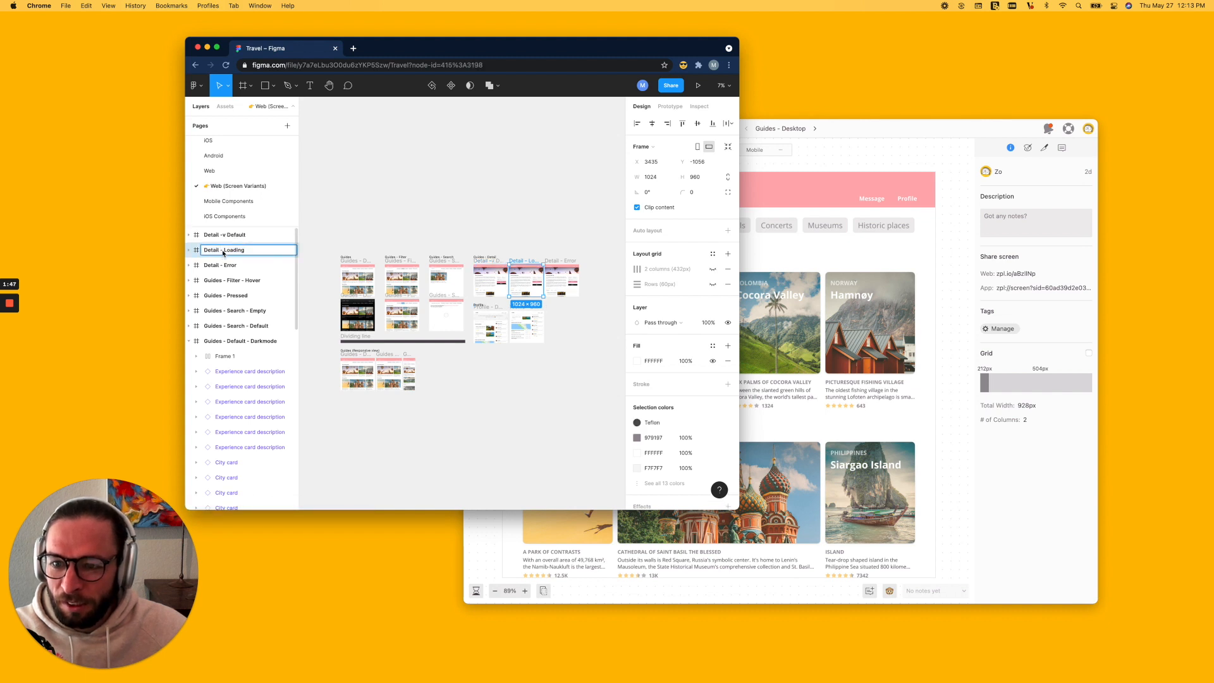
click(225, 264)
text(v)
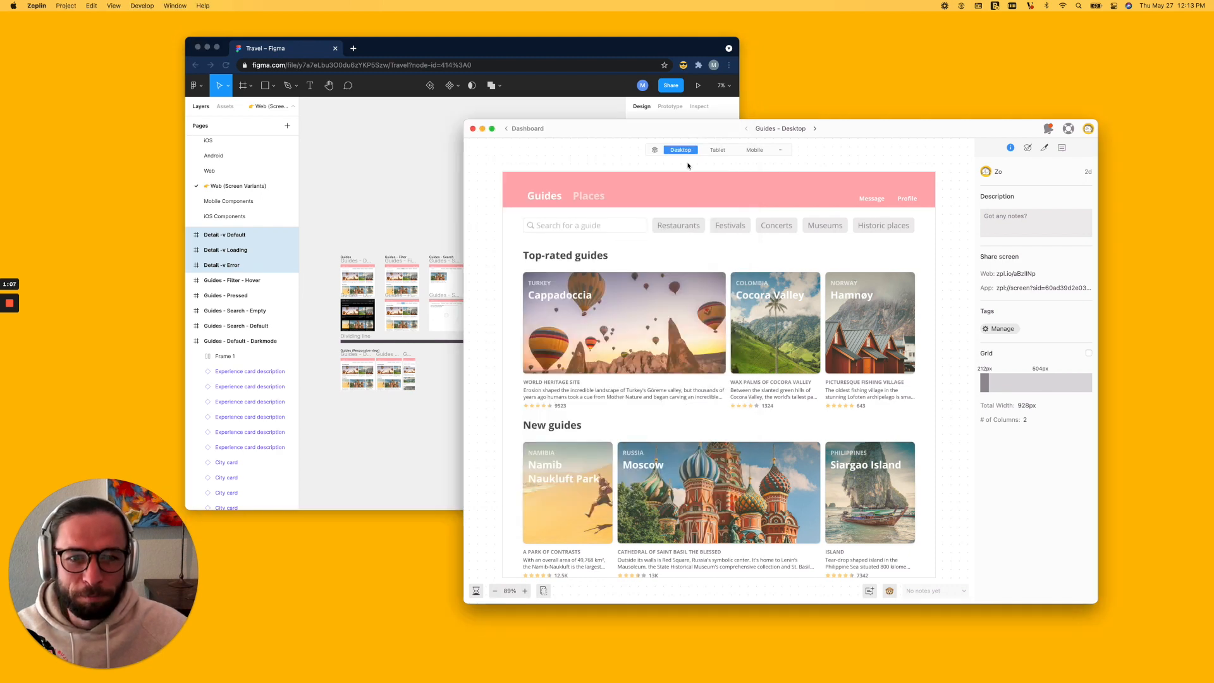
From the dashboard, view the grouped Detail screen's Default, Loading and Error states.
click(517, 128)
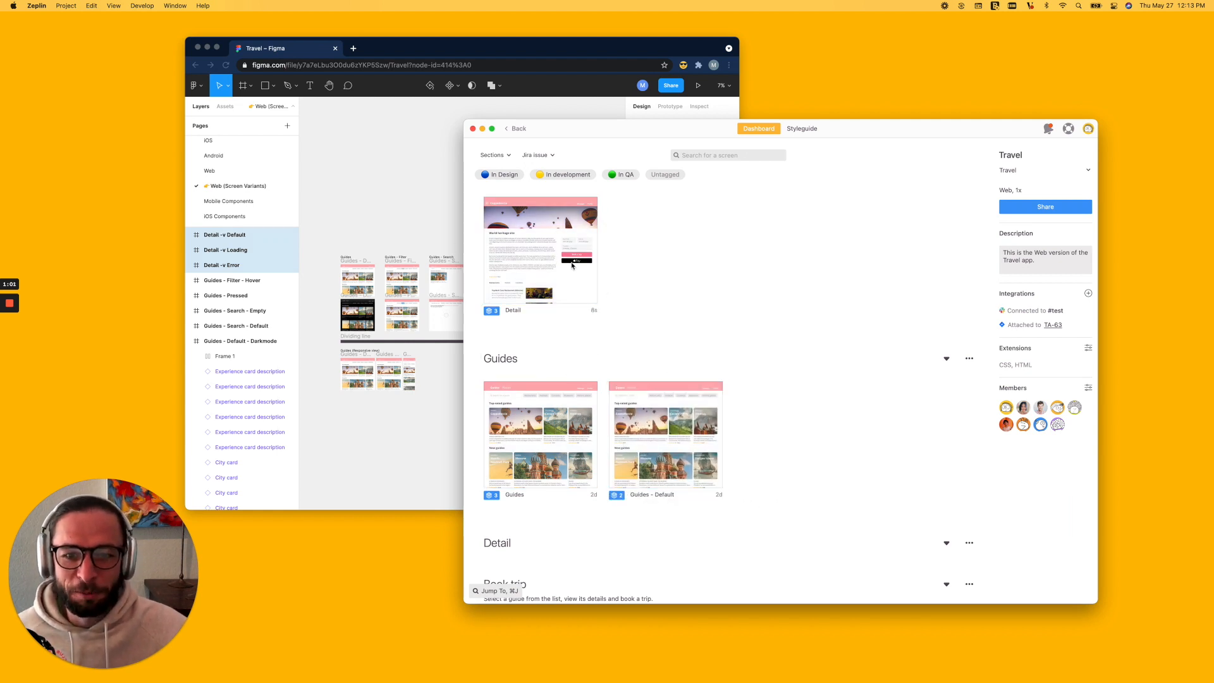
click(539, 249)
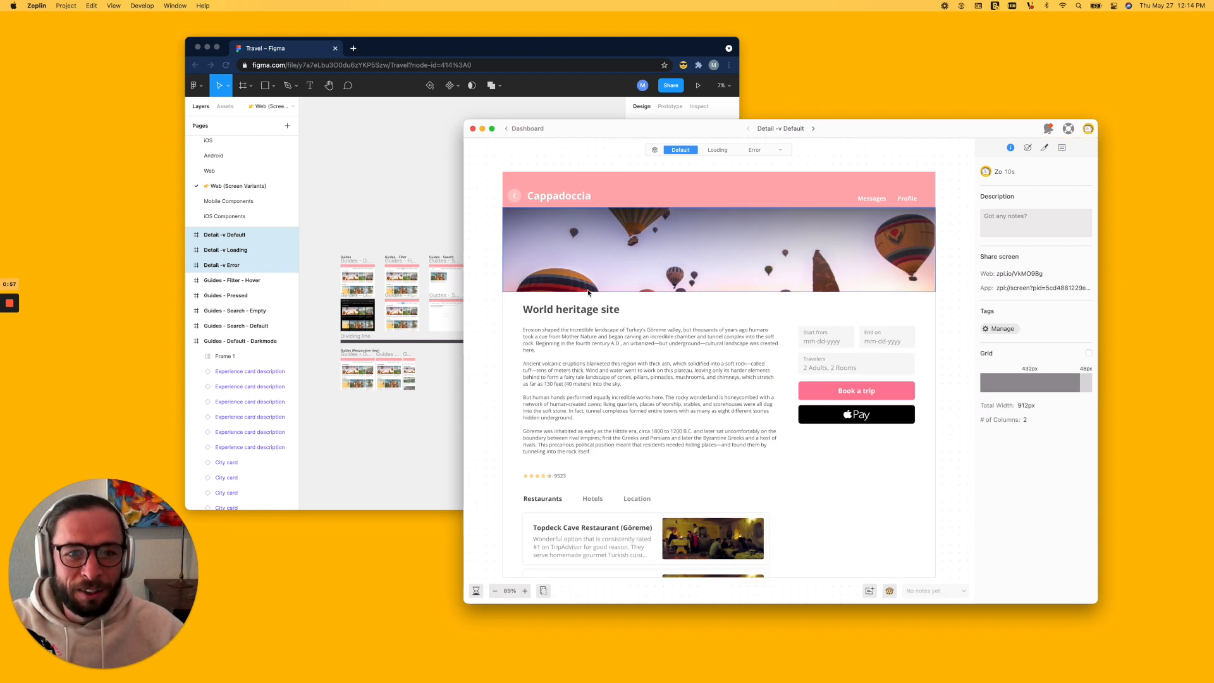
click(715, 149)
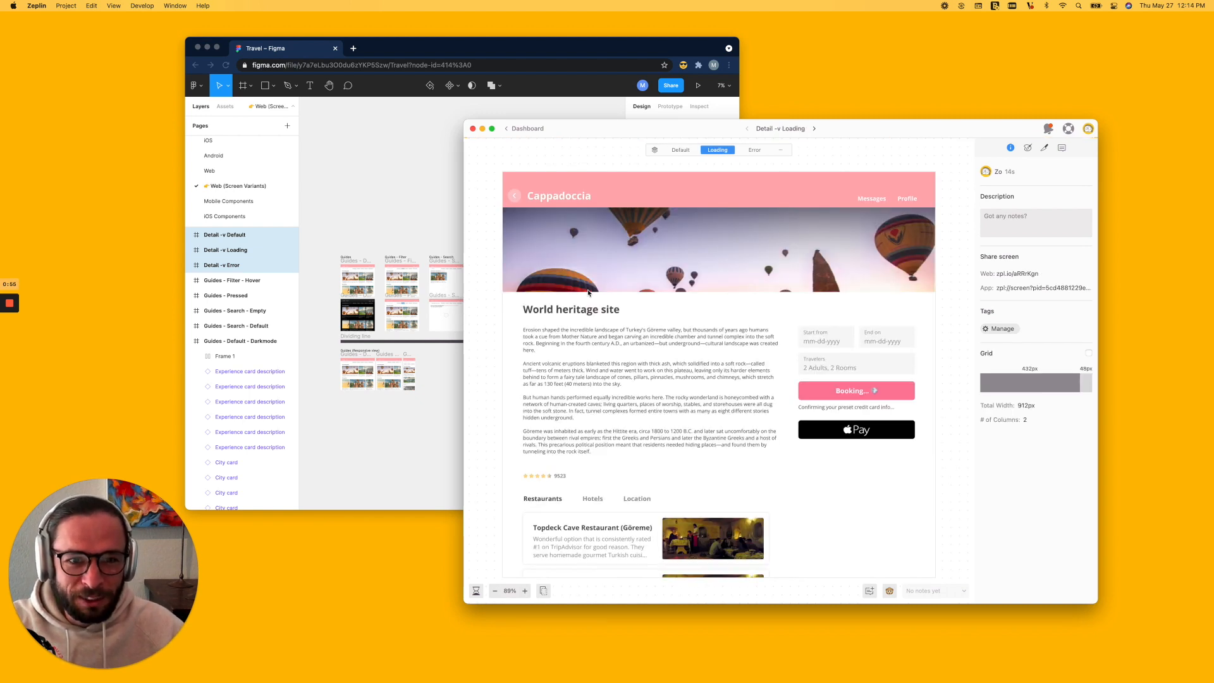
click(753, 149)
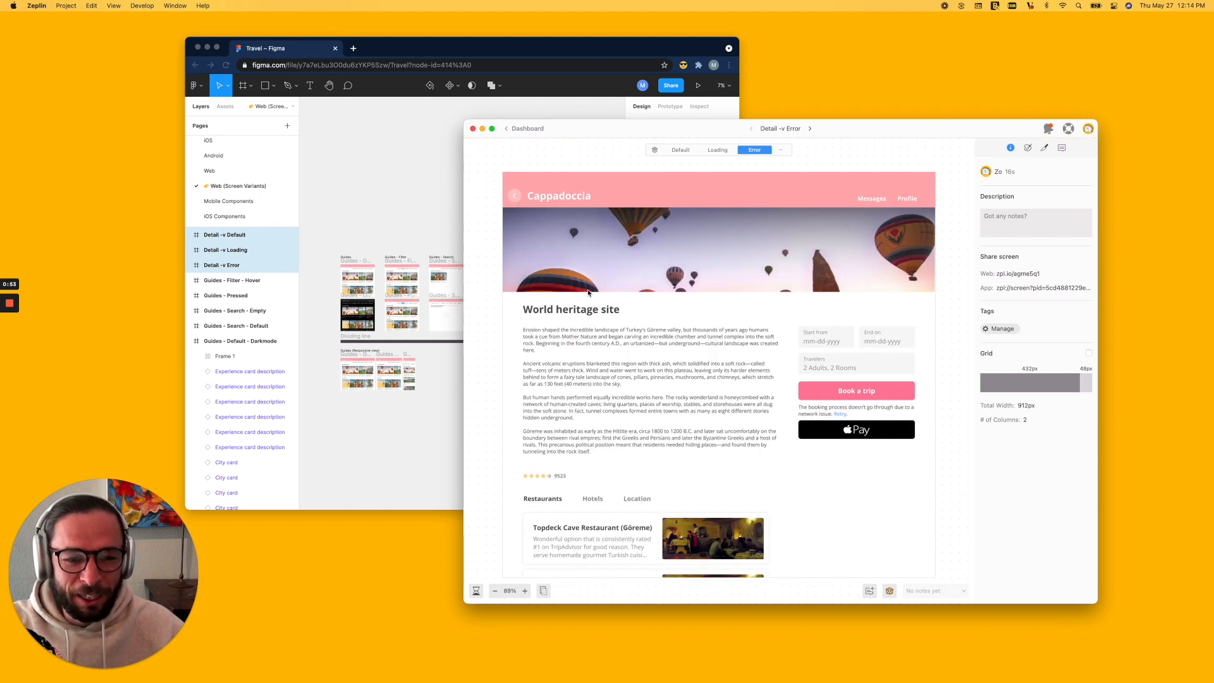
Check the Guides screen's Tablet and dark mode variants, then return to the dashboard.
click(810, 128)
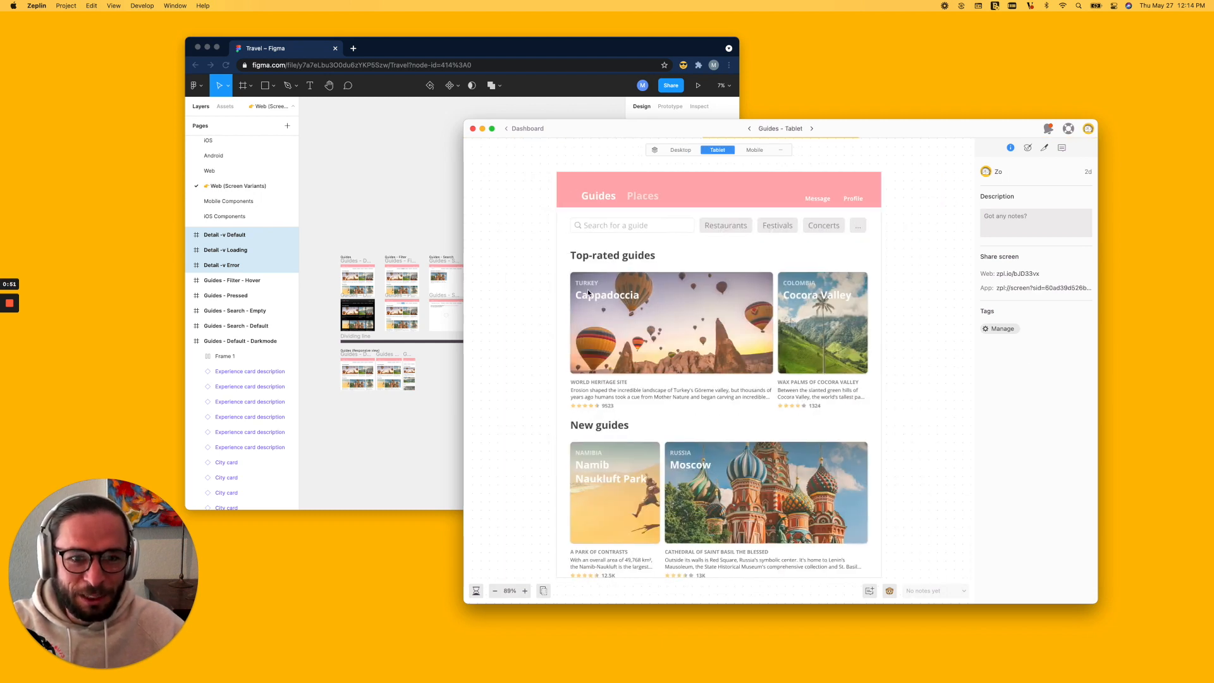
click(754, 149)
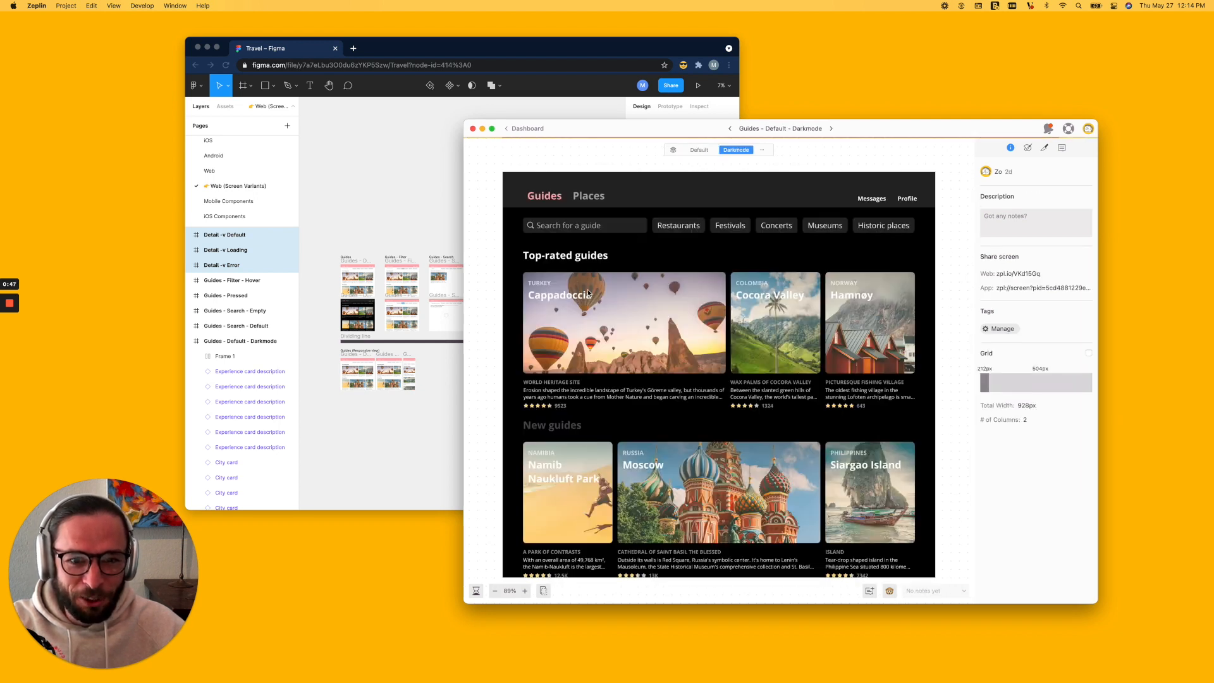
click(516, 128)
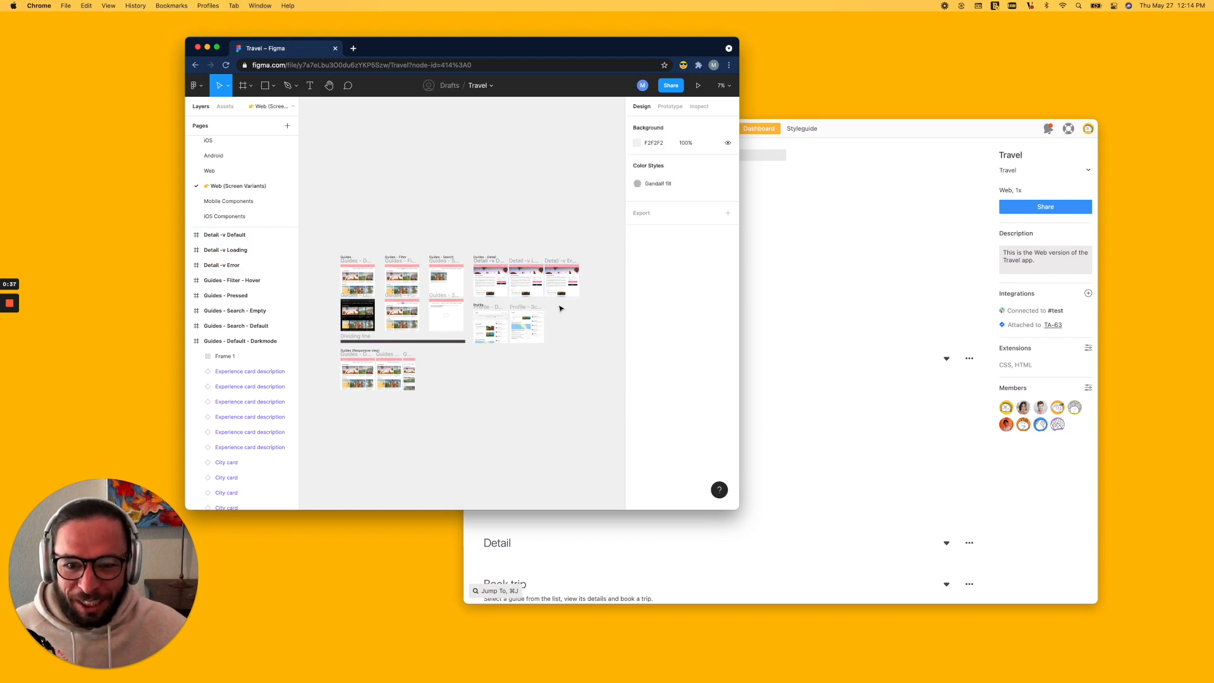
mouse_move(473, 222)
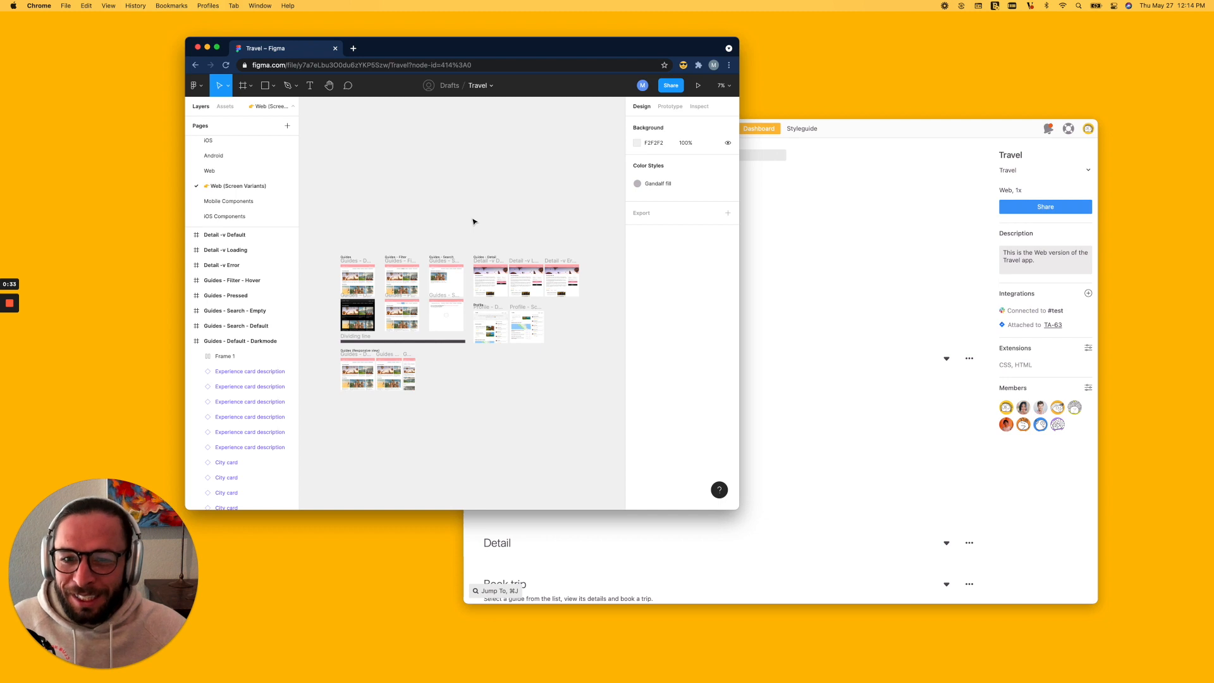
mouse_move(599, 256)
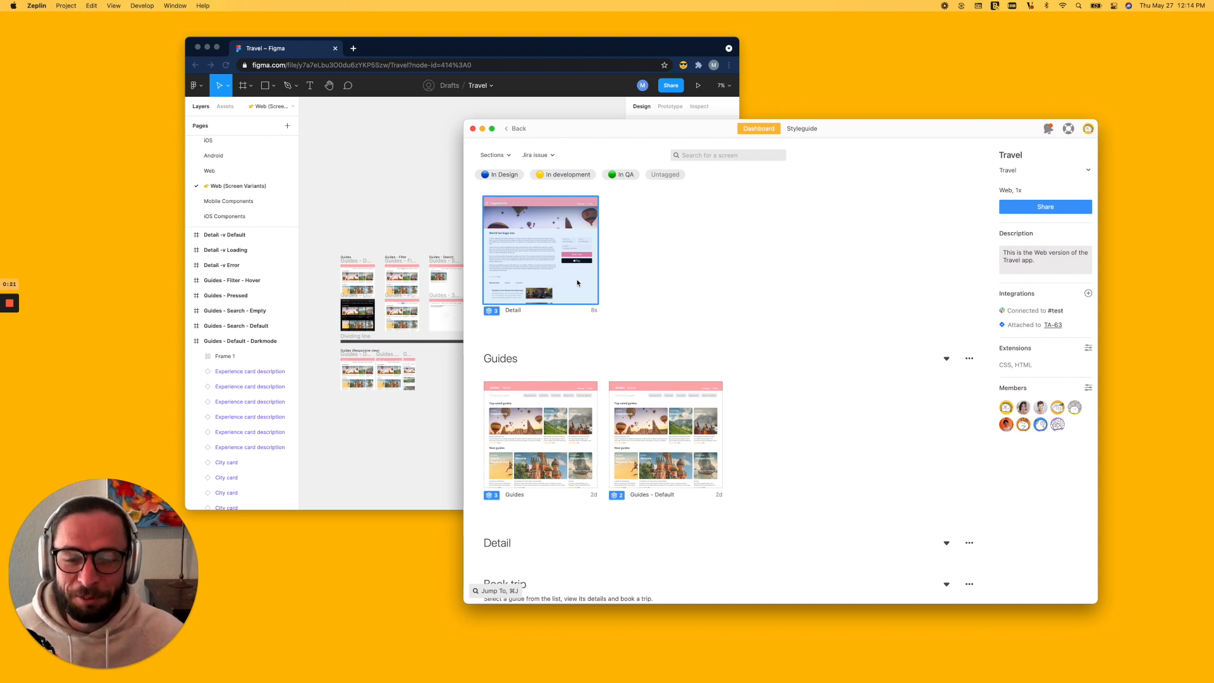
mouse_move(604, 300)
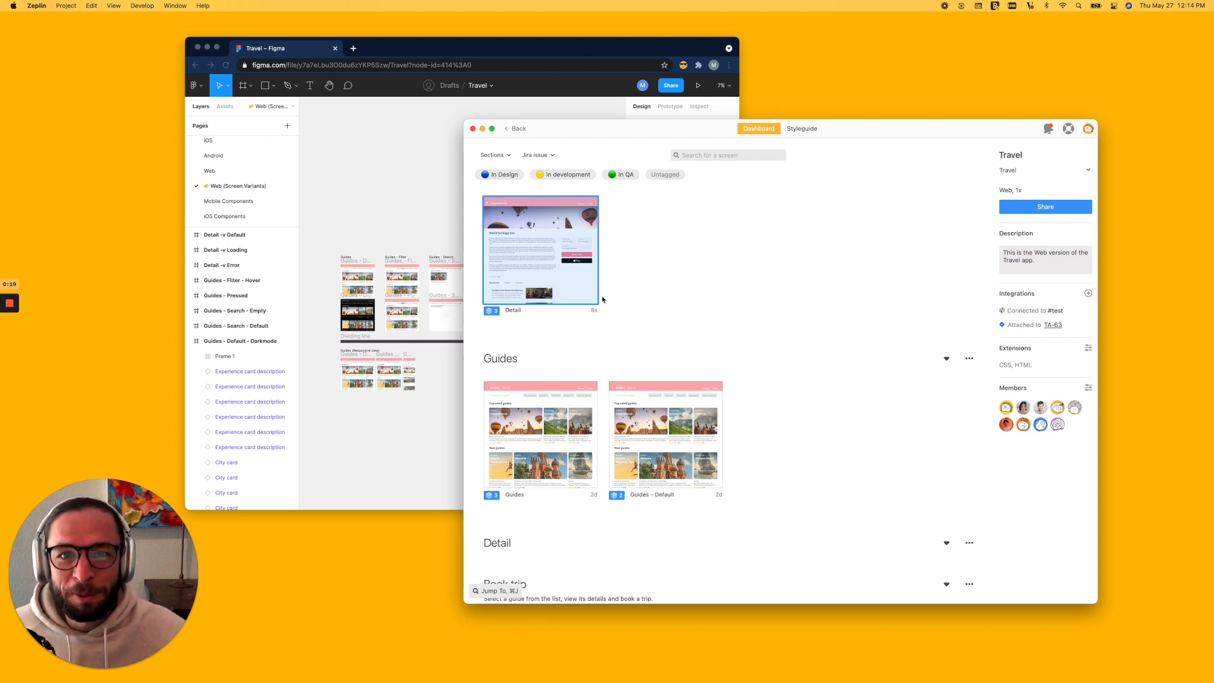
mouse_move(632, 266)
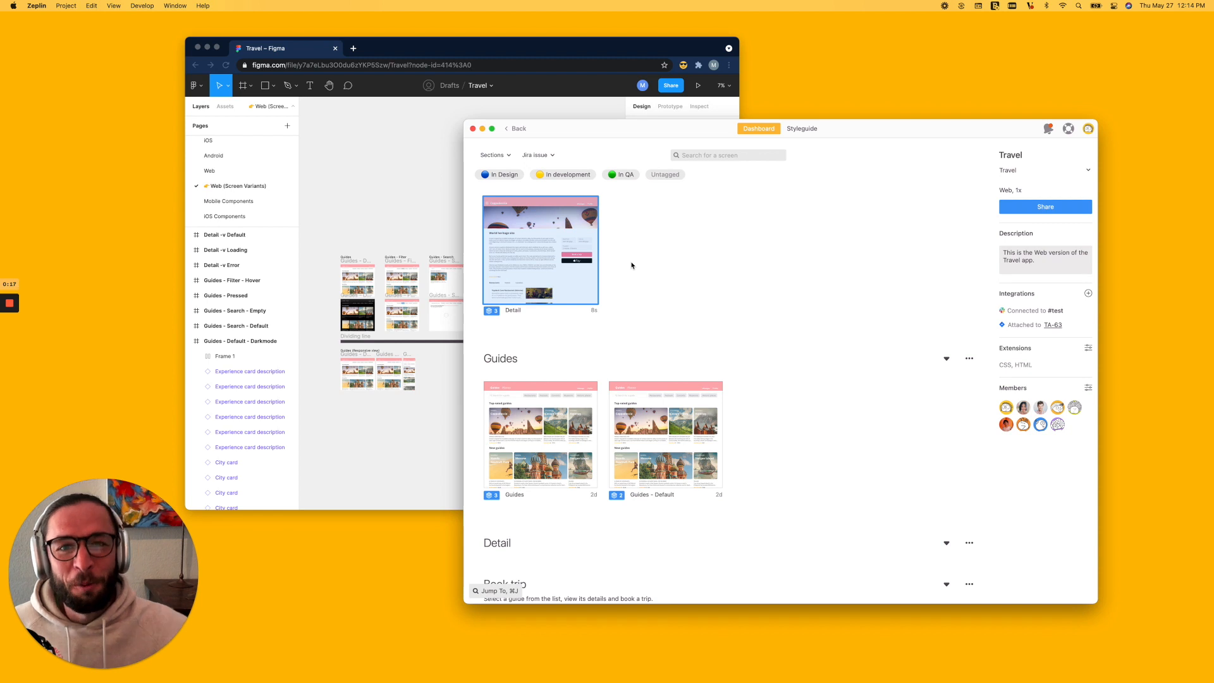
mouse_move(653, 280)
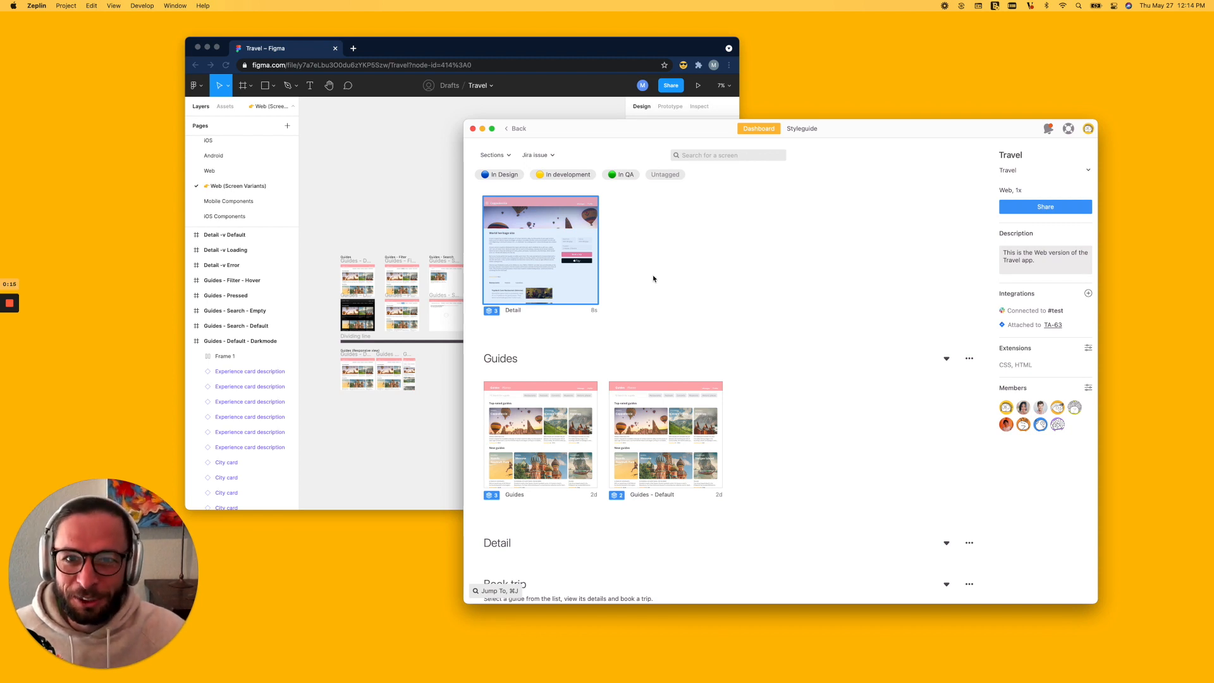